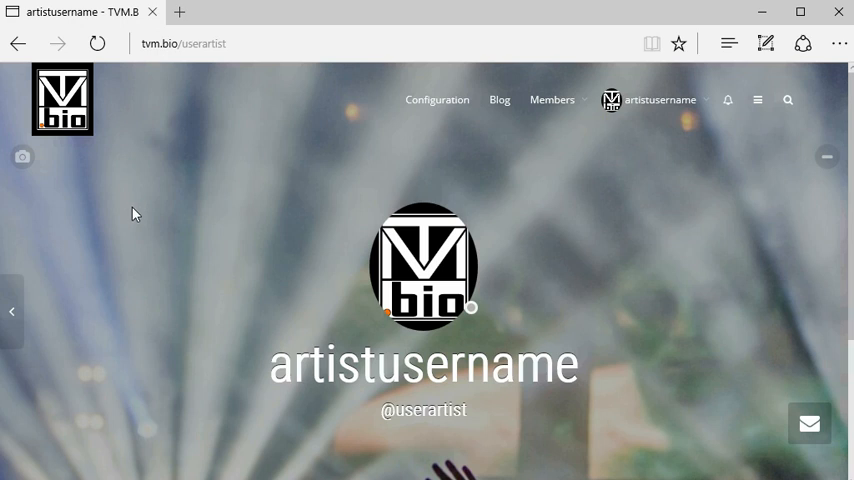
{"action": "mouse_move", "coordinate": [196, 72]}
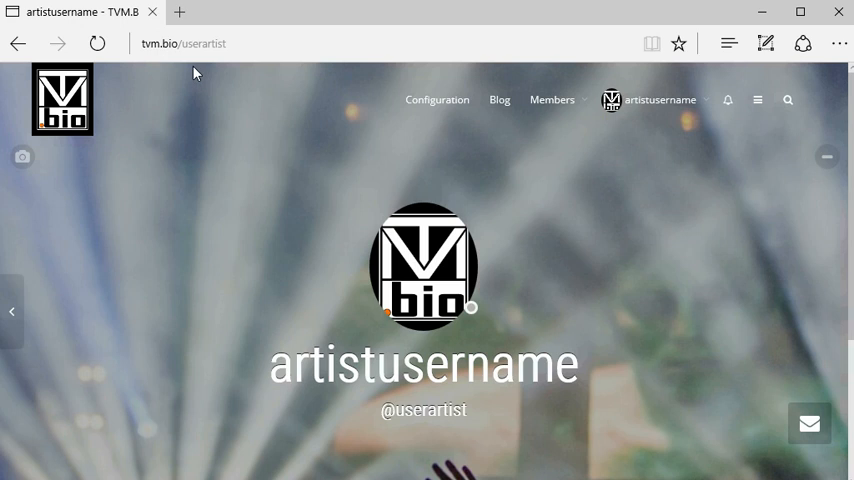
{"action": "scroll", "scroll_direction": "down", "scroll_amount": 3}
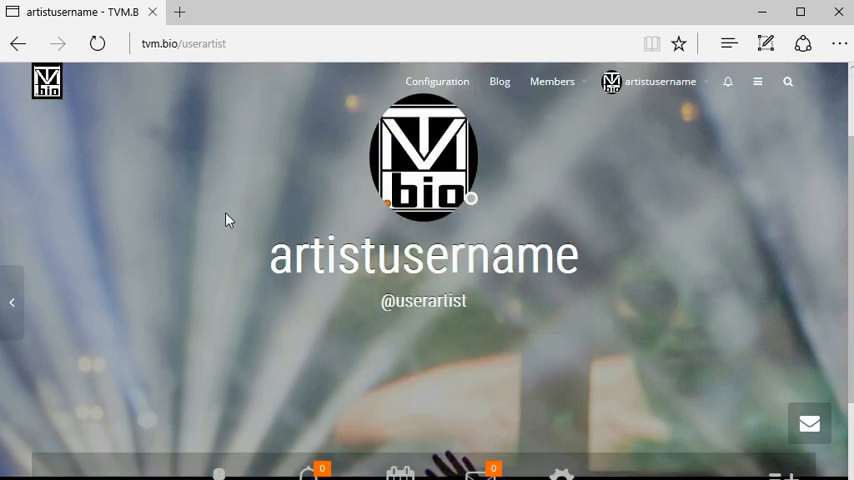
{"action": "scroll", "scroll_direction": "down", "scroll_amount": 3}
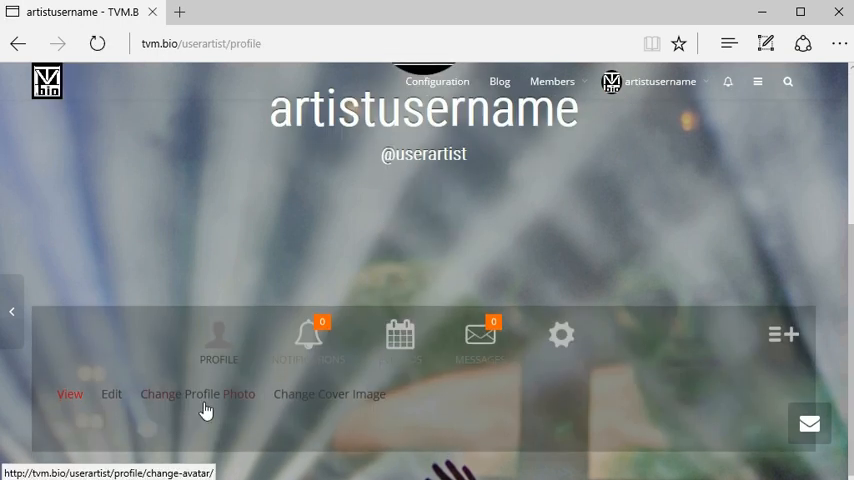
Step: Choose Change Profile Photo and upload the guitarist-on-a-road image
{"action": "left_click", "coordinate": [197, 393]}
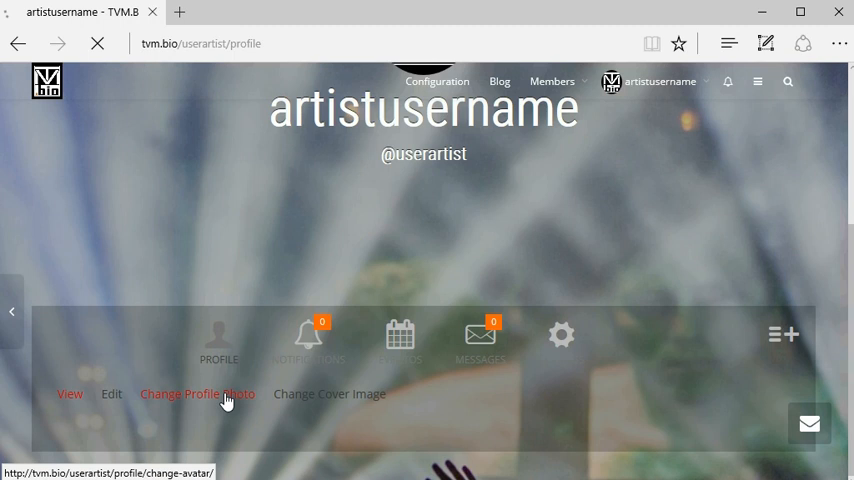
{"action": "left_click", "coordinate": [197, 393]}
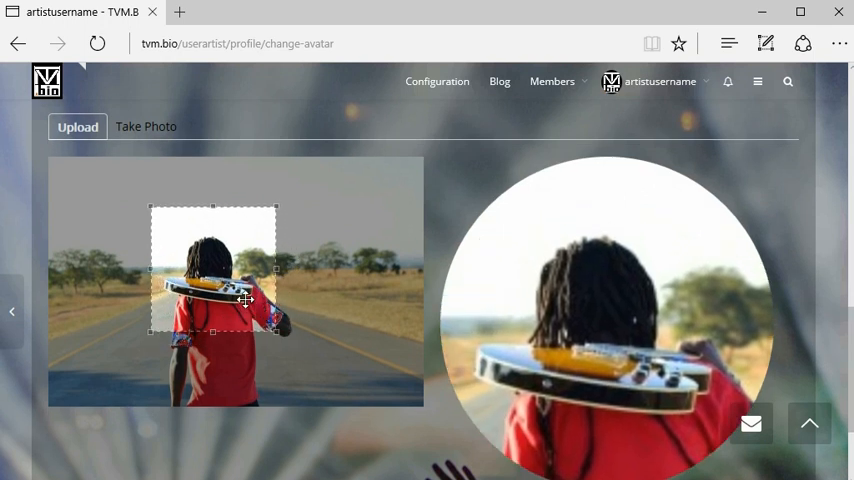
Step: Enlarge the crop box around the guitarist and save it as the profile photo
{"action": "left_click_drag", "start_coordinate": [246, 299], "coordinate": [225, 345]}
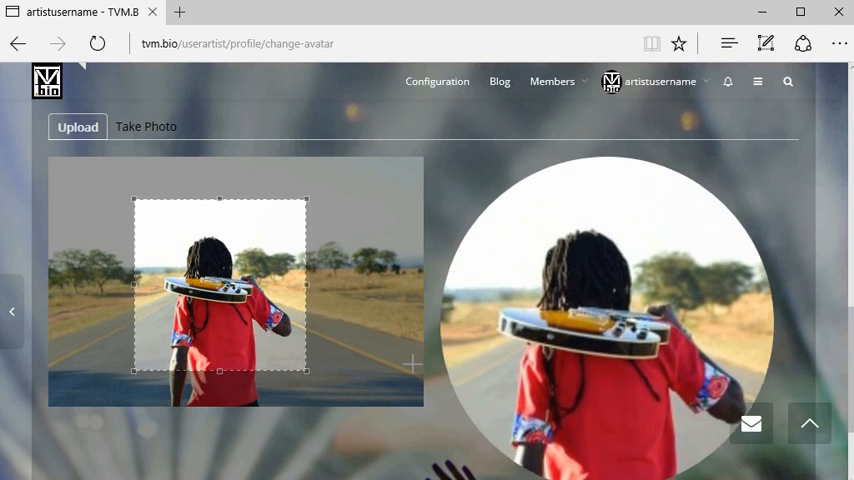
{"action": "mouse_move", "coordinate": [480, 322]}
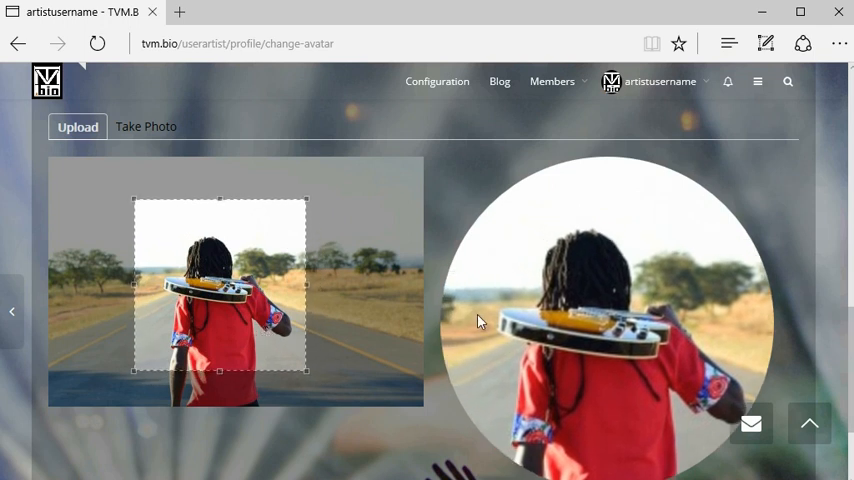
{"action": "scroll", "scroll_direction": "down", "scroll_amount": 3}
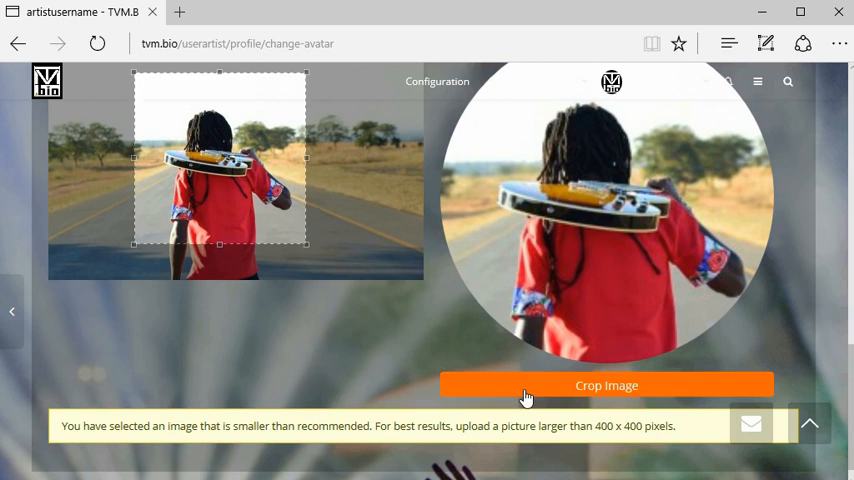
{"action": "left_click", "coordinate": [606, 385]}
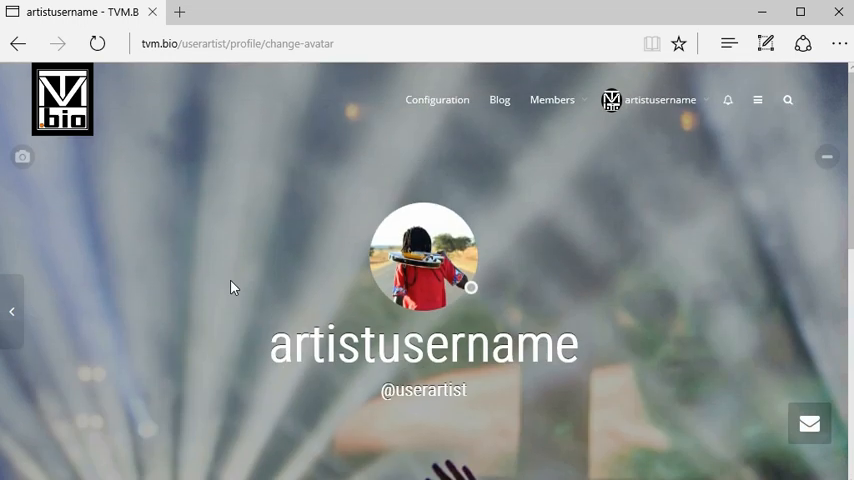
{"action": "mouse_move", "coordinate": [241, 265]}
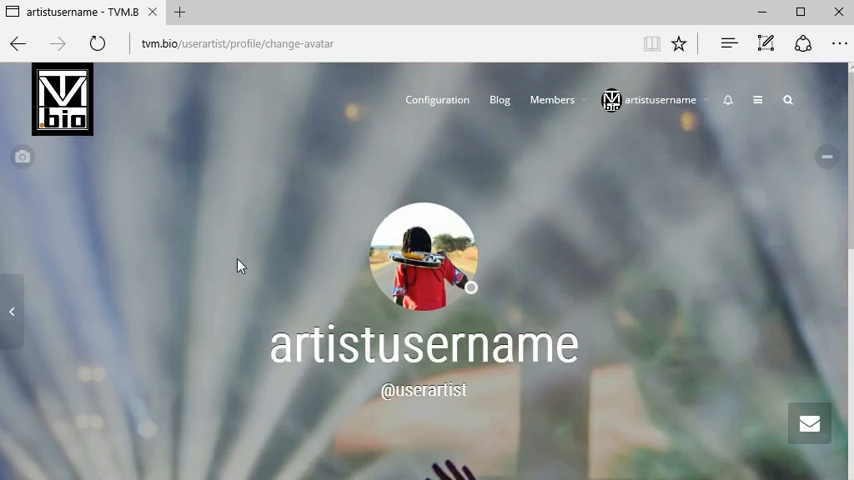